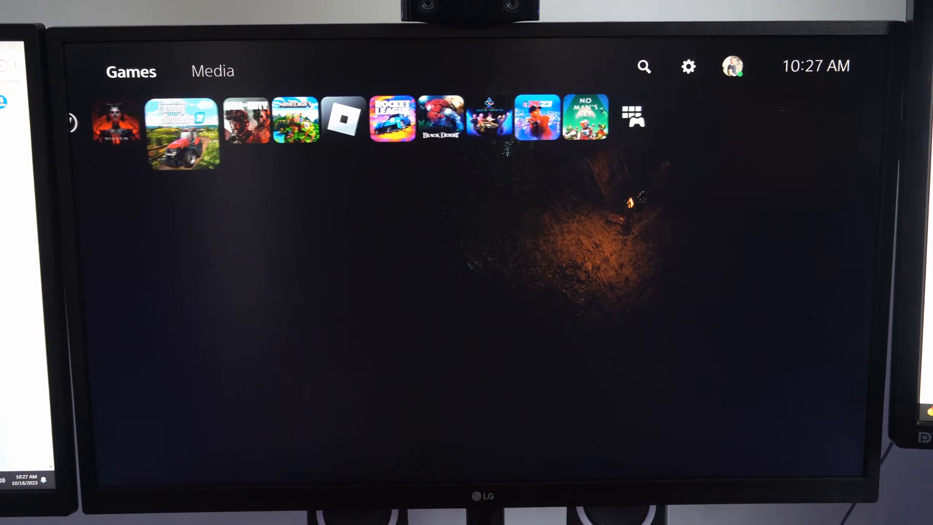
- Leave the home screen for Settings and scroll the category list toward Accessories
{"action": "left_click", "coordinate": [182, 129]}
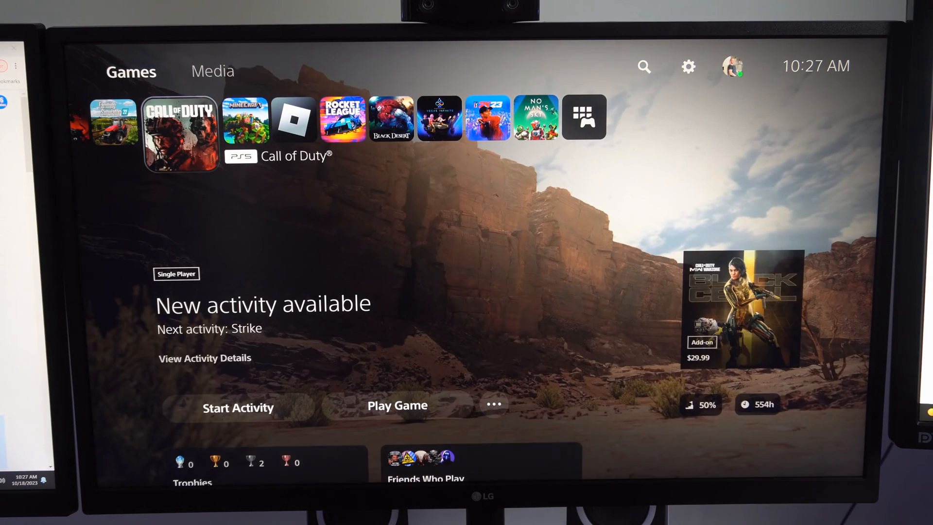
{"action": "mouse_move", "coordinate": [688, 66]}
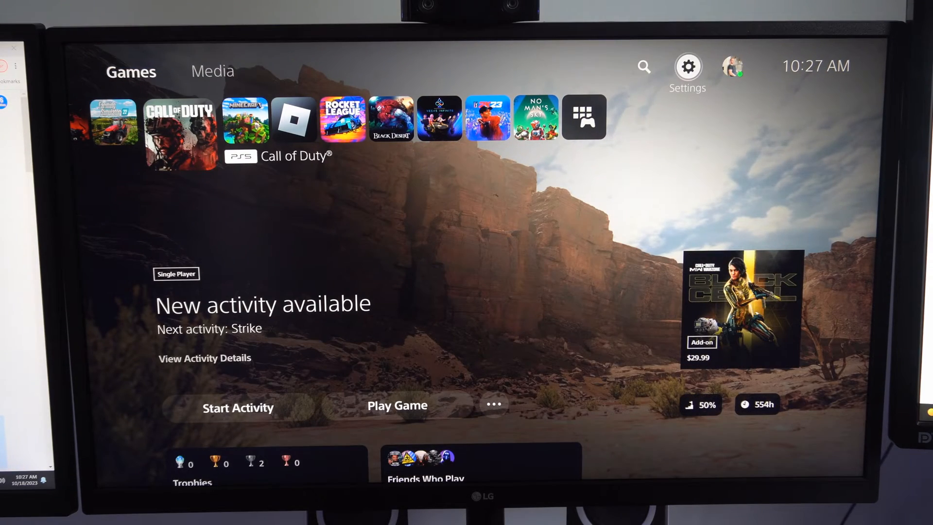
{"action": "left_click", "coordinate": [687, 65]}
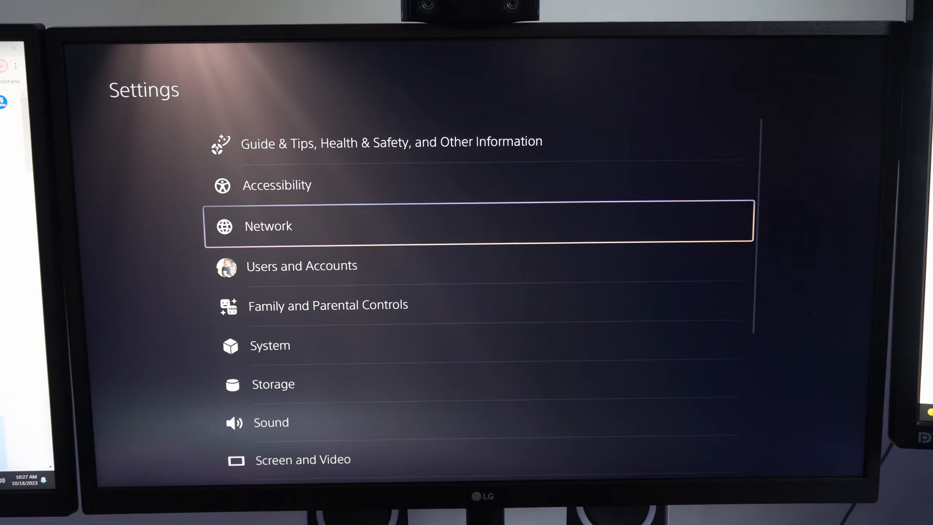
{"action": "scroll", "scroll_direction": "down", "scroll_amount": 3}
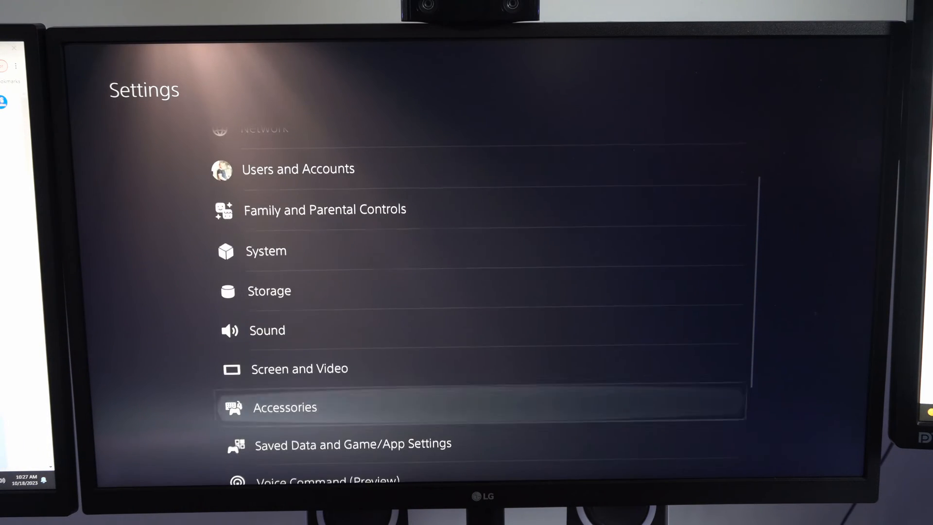
- Enter Screen and Video on Video Output and scroll to the VRR entry, currently Off
{"action": "left_click", "coordinate": [299, 368]}
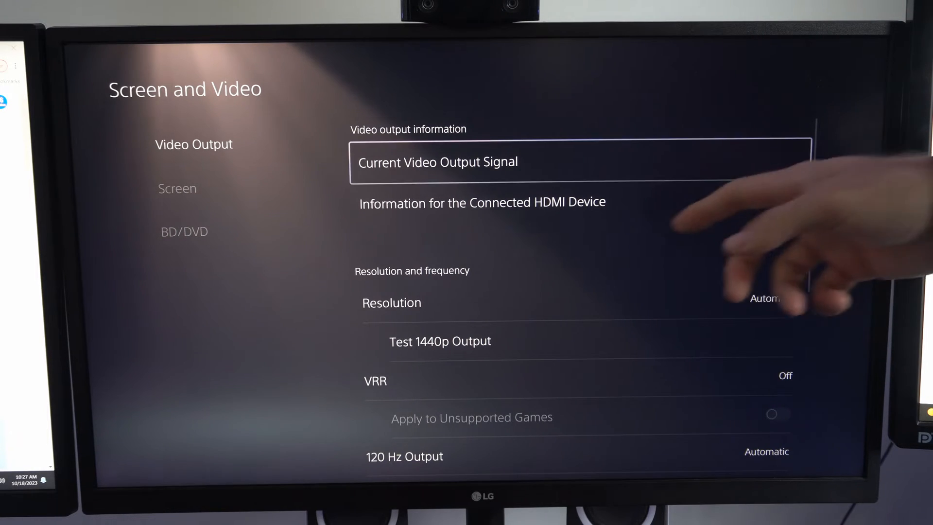
{"action": "scroll", "scroll_direction": "down", "scroll_amount": 3}
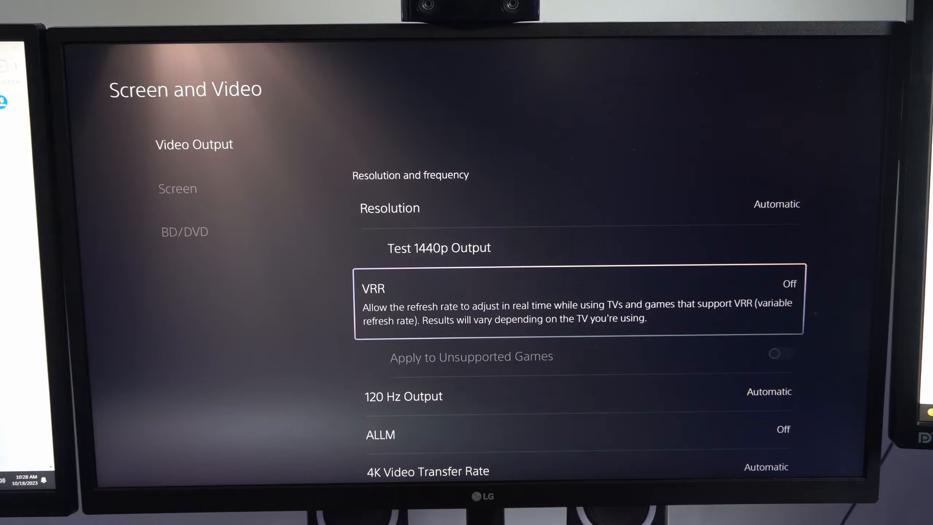
- Set VRR to Automatic, triggering the TV-doesn't-support-VRR notice
{"action": "left_click", "coordinate": [788, 283]}
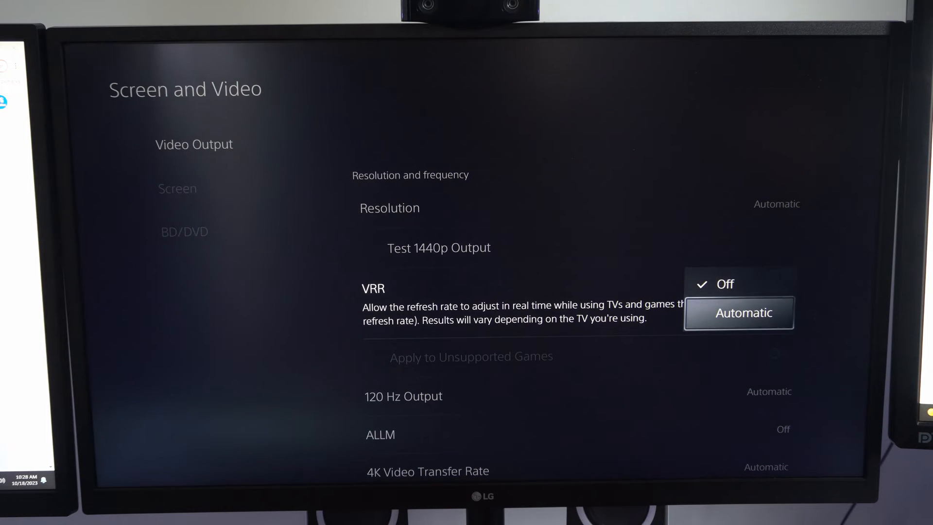
{"action": "left_click", "coordinate": [743, 312]}
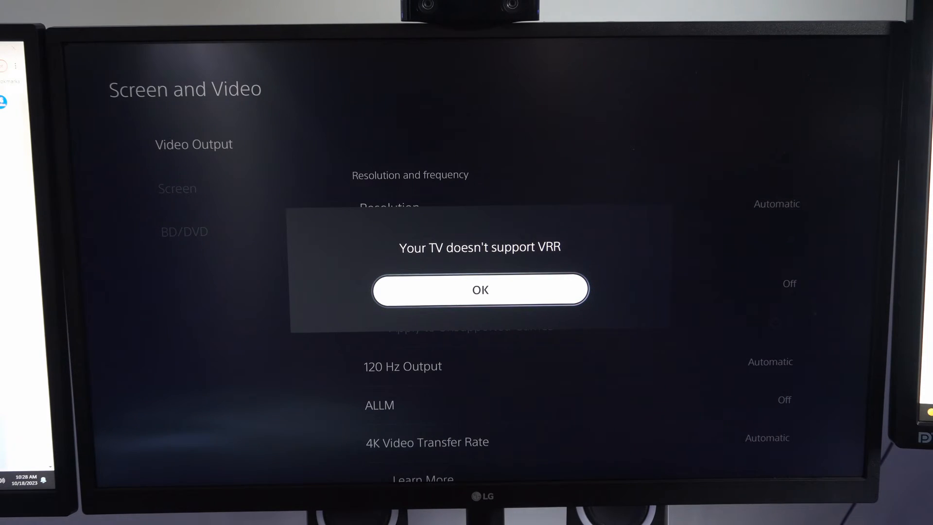
{"action": "left_click", "coordinate": [479, 290]}
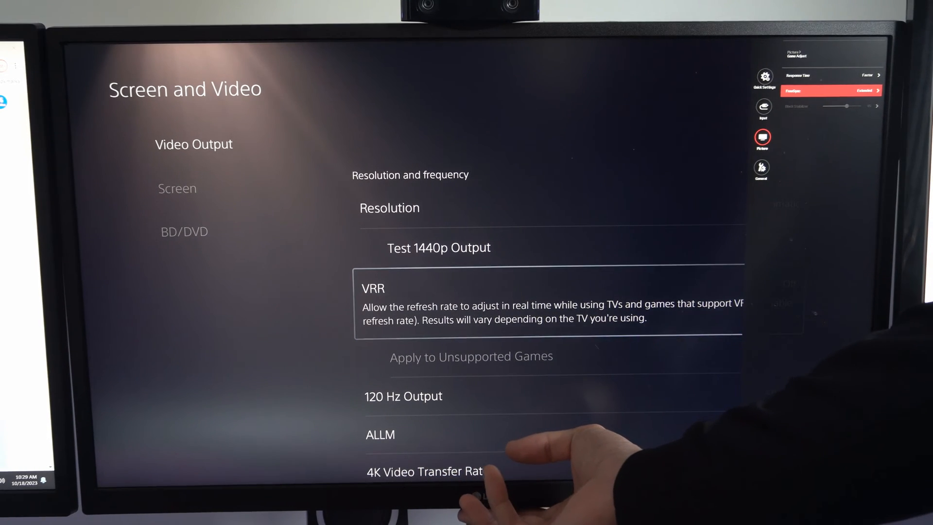
- Switch to the Screen section showing Adjust Display Area and Dim Screen While Inactive
{"action": "left_click", "coordinate": [833, 91]}
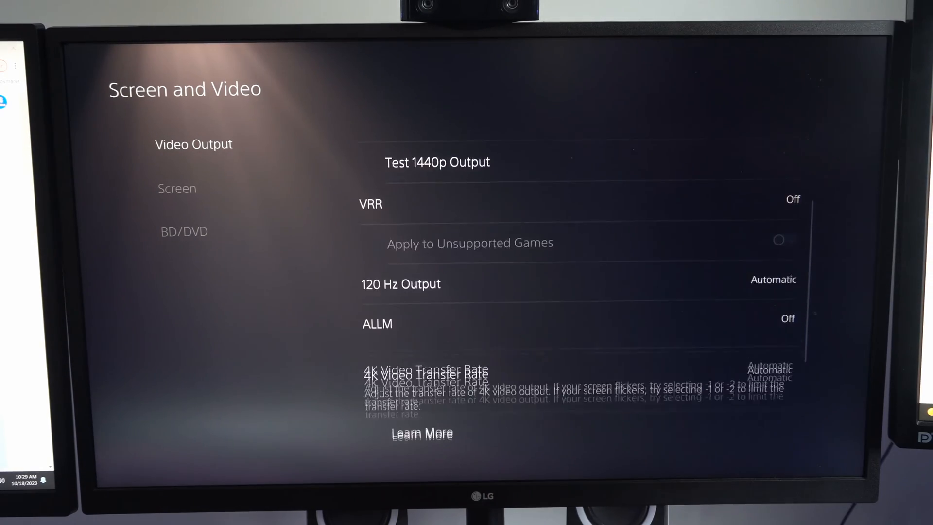
{"action": "left_click", "coordinate": [194, 188]}
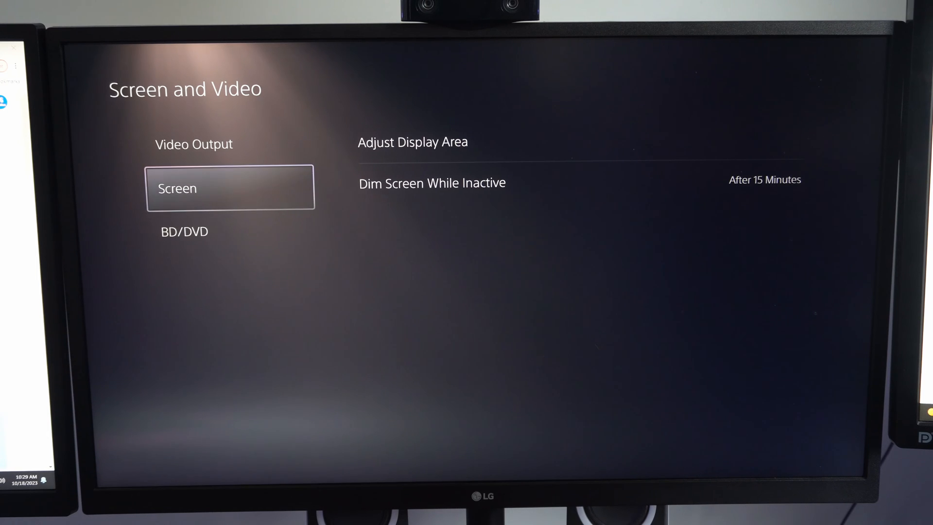